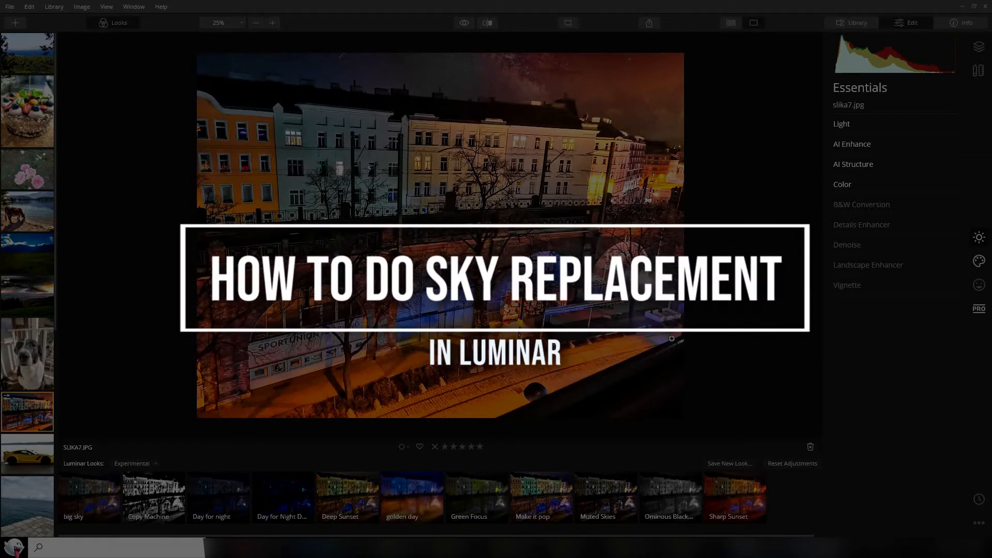
{"action": "mouse_move", "coordinate": [686, 184]}
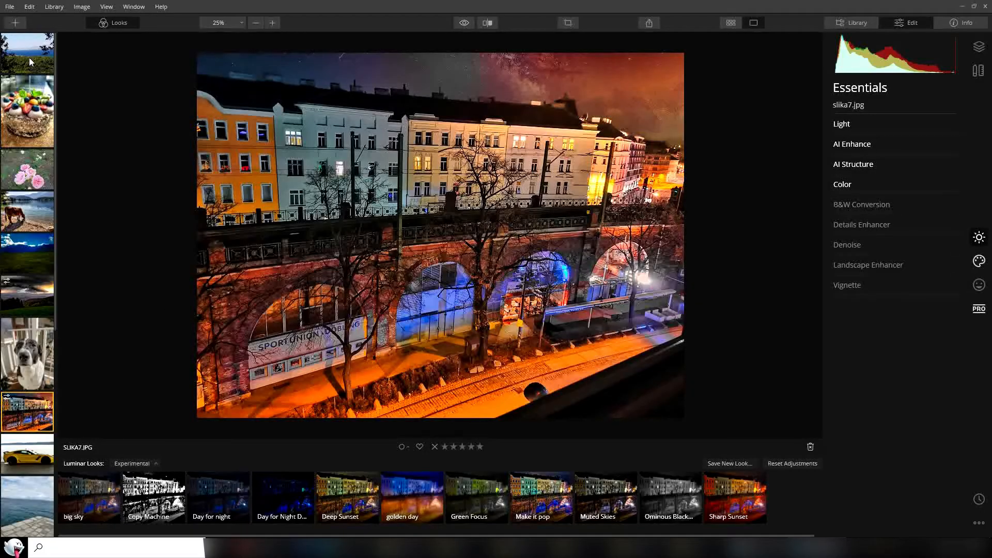
- Load the seaside pier photo slika6.jpg into the Edit view from the filmstrip
{"action": "left_click", "coordinate": [26, 52]}
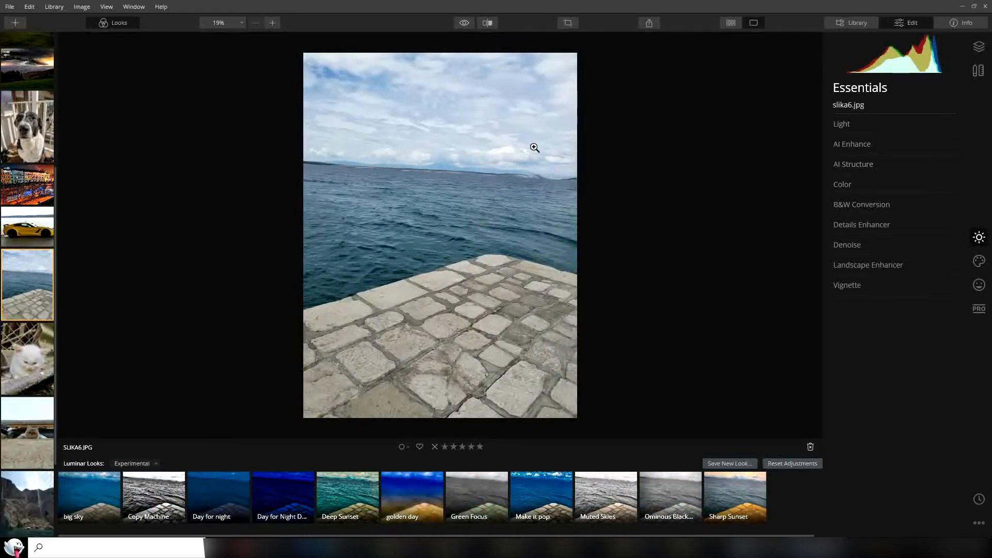
{"action": "mouse_move", "coordinate": [394, 149]}
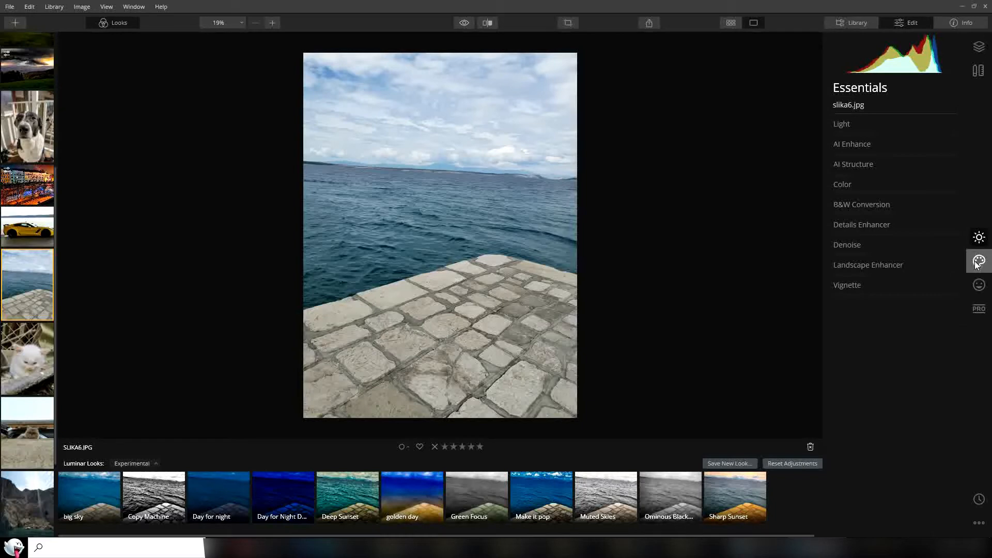
- Apply the Dramatic Sky 3 preset through AI Sky Replacement in the Creative tools
{"action": "left_click", "coordinate": [978, 261]}
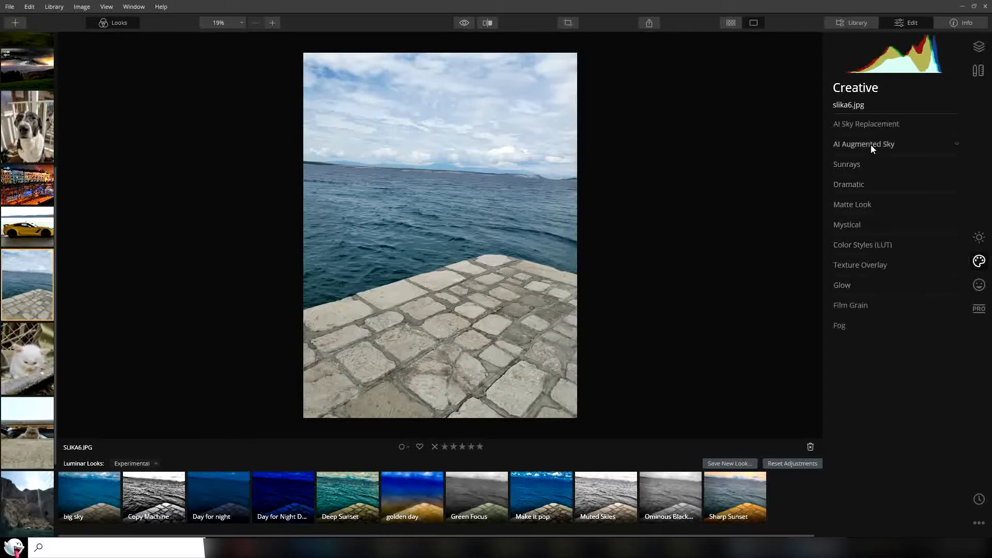
{"action": "left_click", "coordinate": [867, 123]}
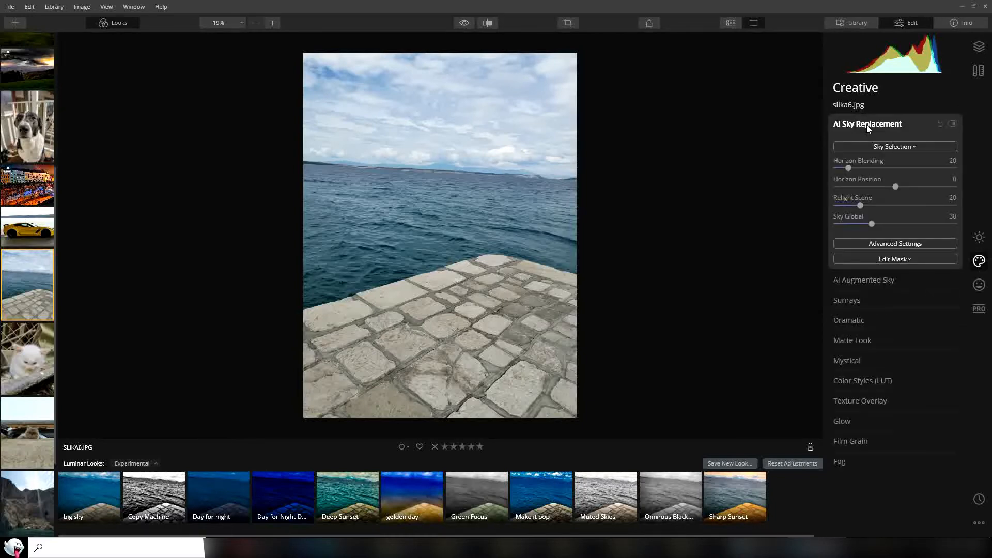
{"action": "left_click", "coordinate": [894, 146]}
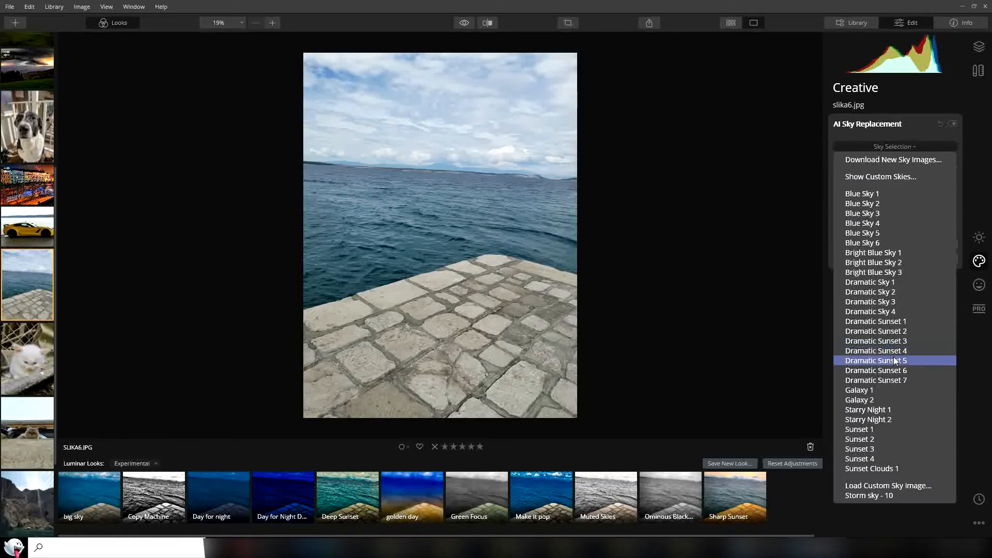
{"action": "left_click", "coordinate": [871, 302]}
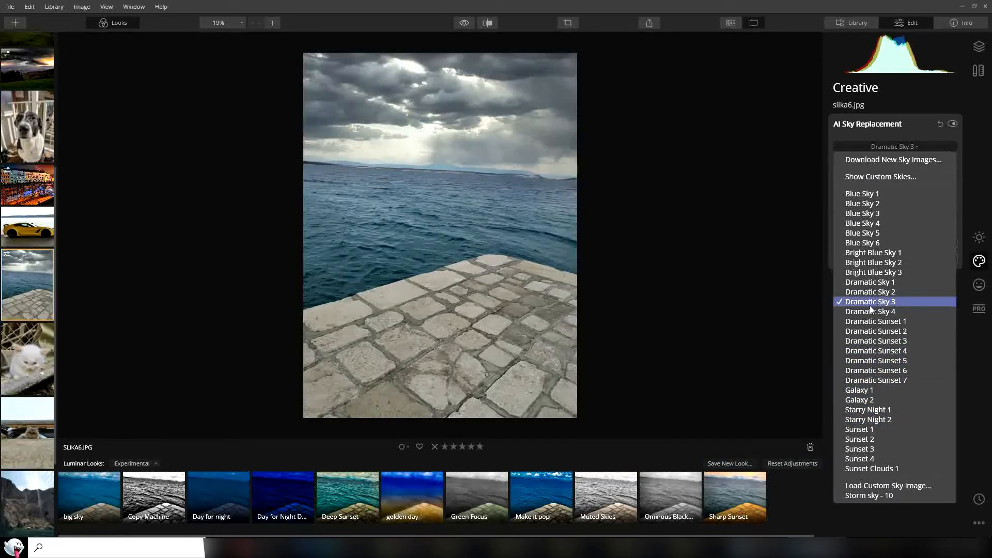
{"action": "left_click", "coordinate": [870, 302]}
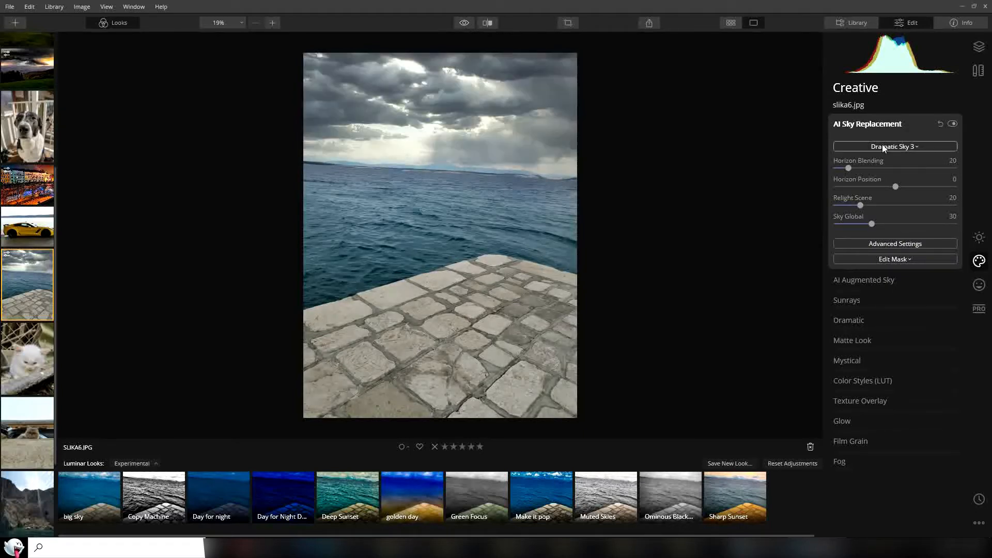
{"action": "left_click", "coordinate": [895, 146]}
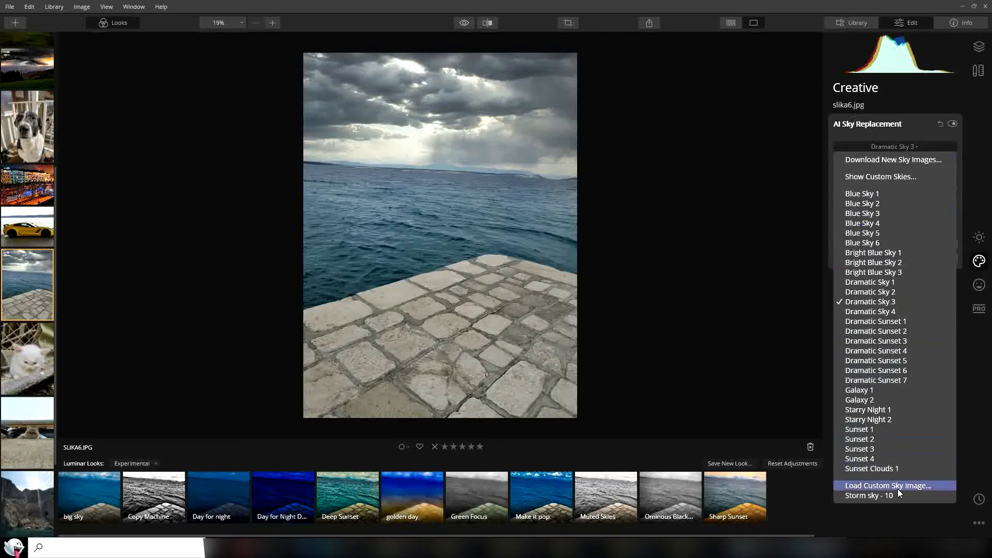
- Choose Load Custom Sky Image to browse the Power of Nature storm sky folder
{"action": "left_click", "coordinate": [889, 486]}
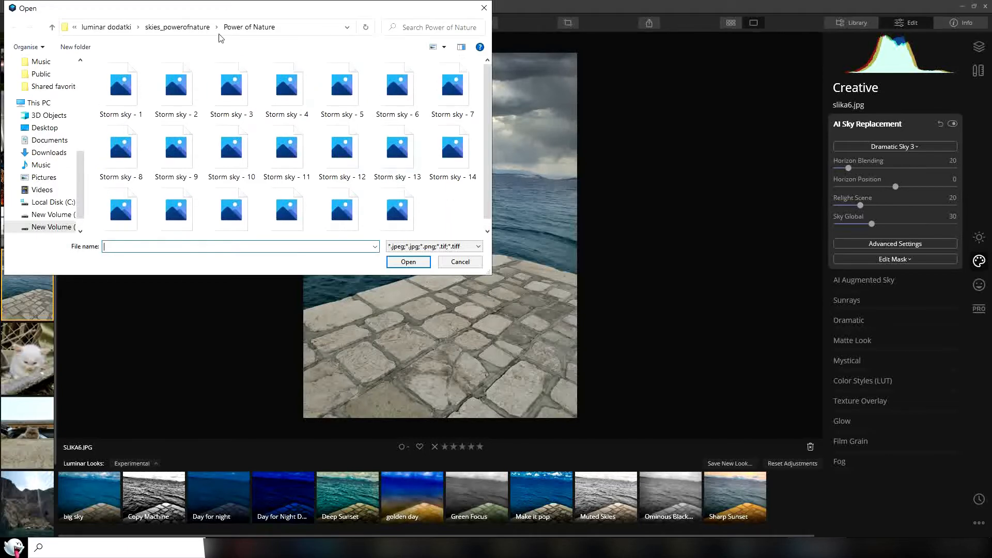
- Preview a storm sky file from the Open dialog in the Photos app
{"action": "right_click", "coordinate": [120, 82]}
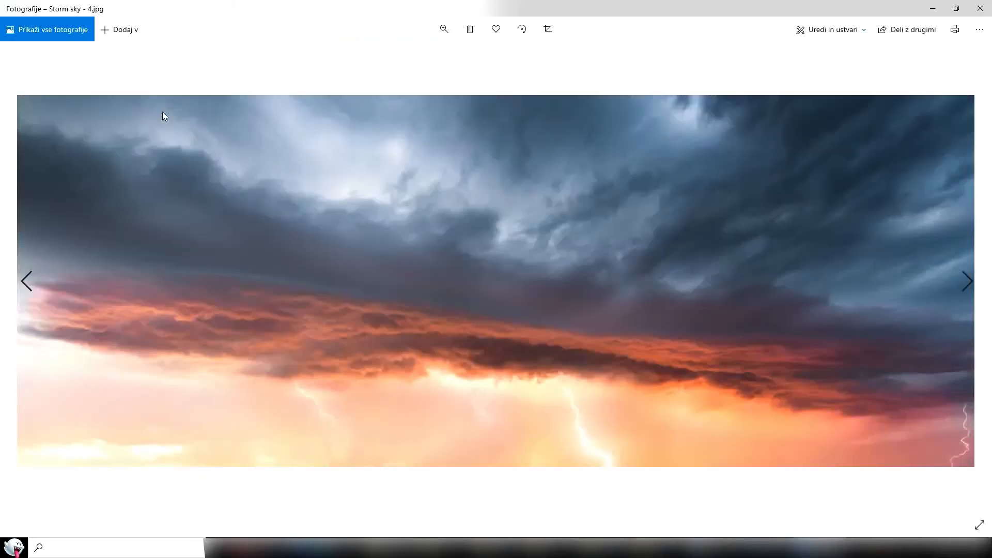
{"action": "left_click", "coordinate": [967, 281]}
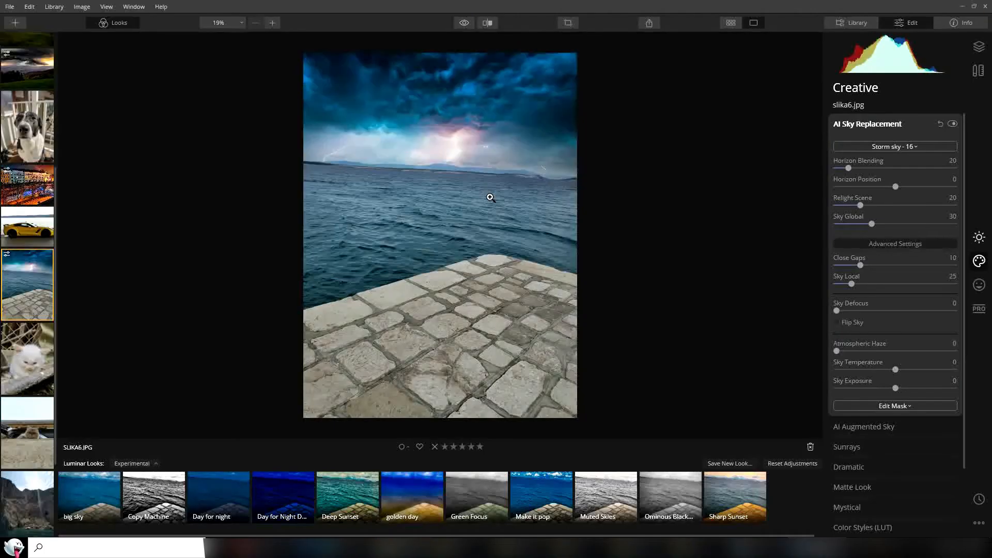
{"action": "mouse_move", "coordinate": [683, 249]}
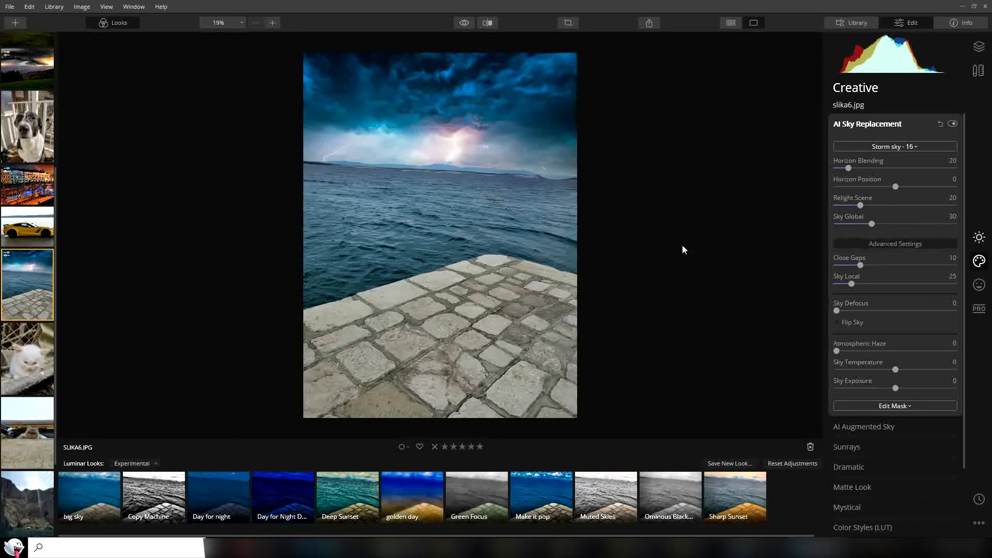
- Return to the Essentials adjustments with Storm sky - 16 applied
{"action": "left_click", "coordinate": [979, 238]}
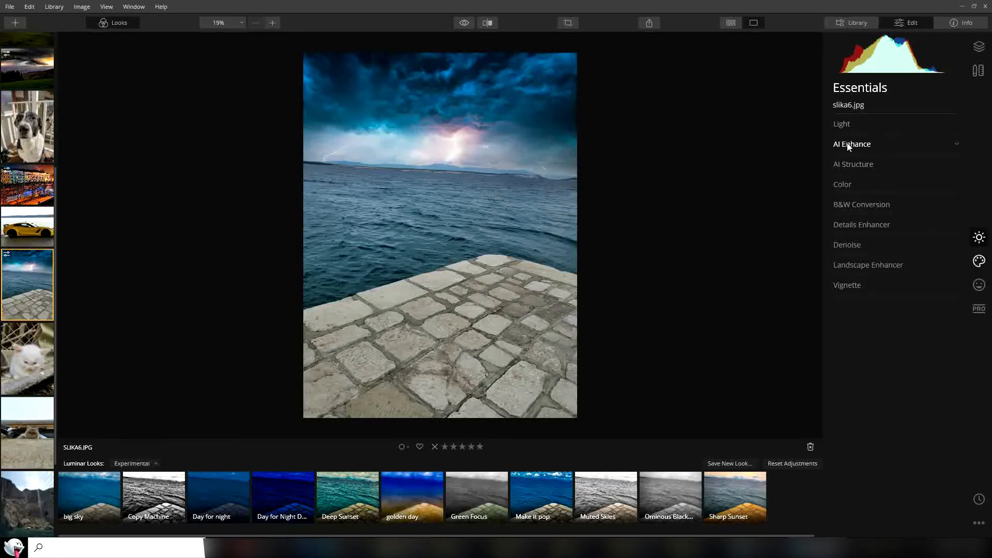
- Raise AI Accent from 31 to 42 and review the AI Structure adjustments
{"action": "left_click", "coordinate": [851, 143]}
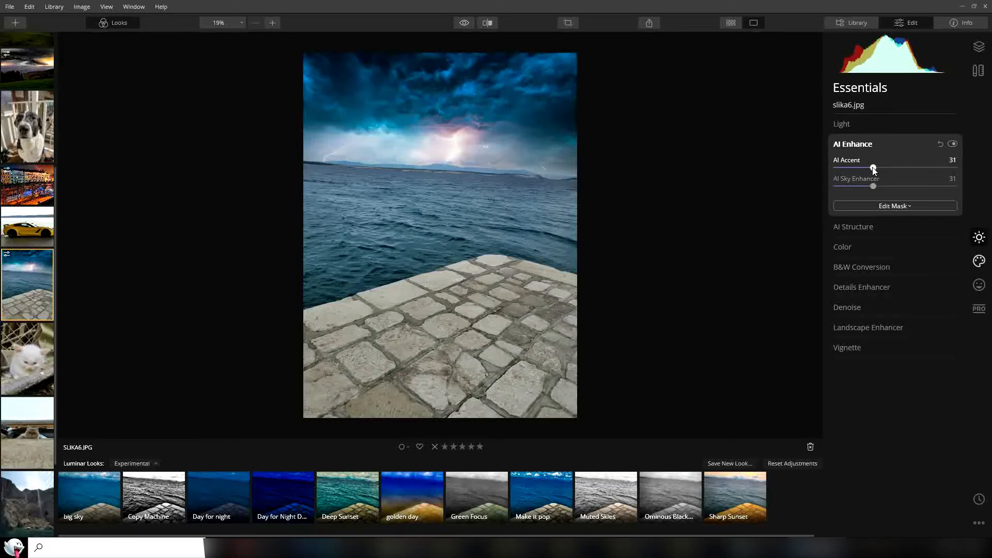
{"action": "left_click_drag", "start_coordinate": [874, 168], "coordinate": [886, 167]}
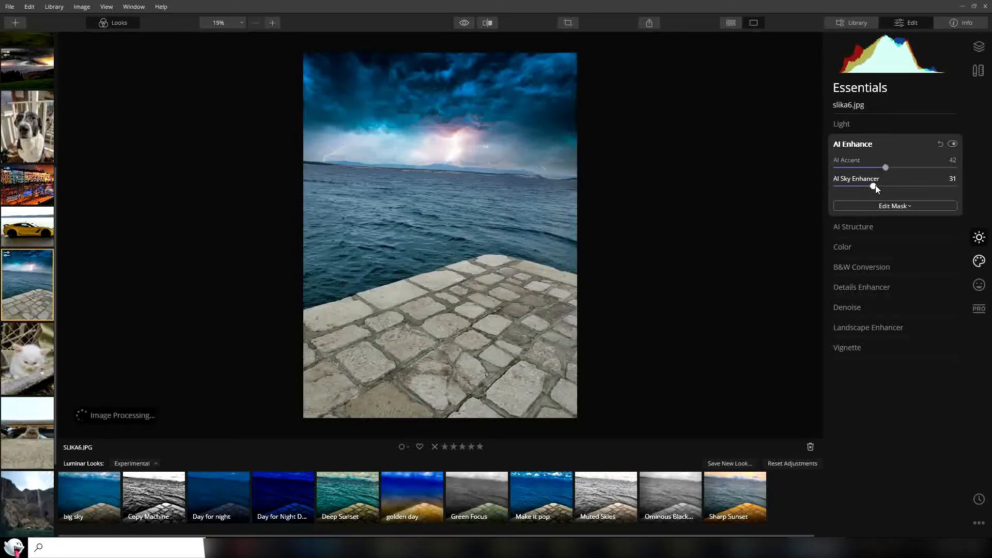
{"action": "left_click", "coordinate": [952, 143]}
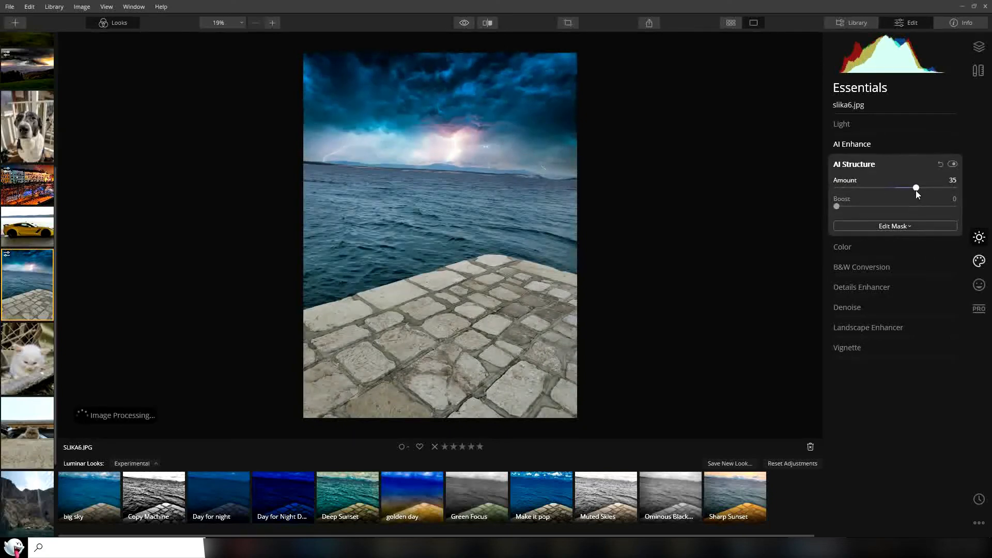
- Increase Remove Color Cast in the Color section, then collapse it
{"action": "left_click", "coordinate": [843, 247]}
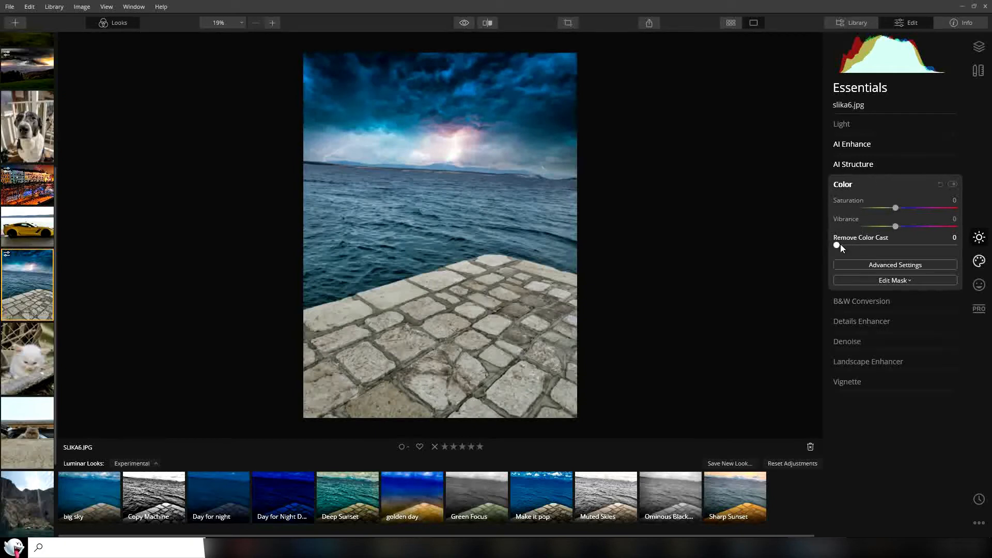
{"action": "left_click_drag", "start_coordinate": [836, 246], "coordinate": [893, 246]}
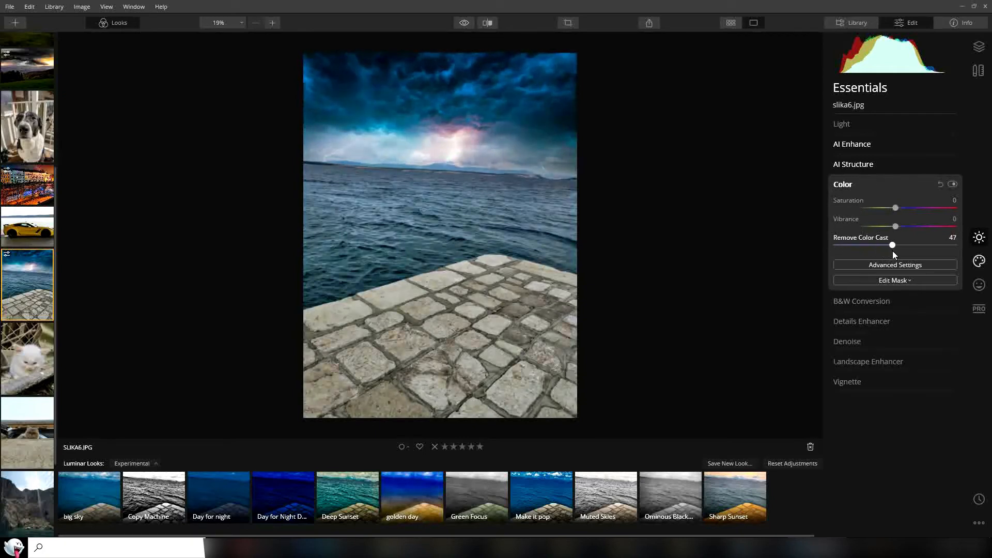
{"action": "left_click_drag", "start_coordinate": [893, 245], "coordinate": [915, 245]}
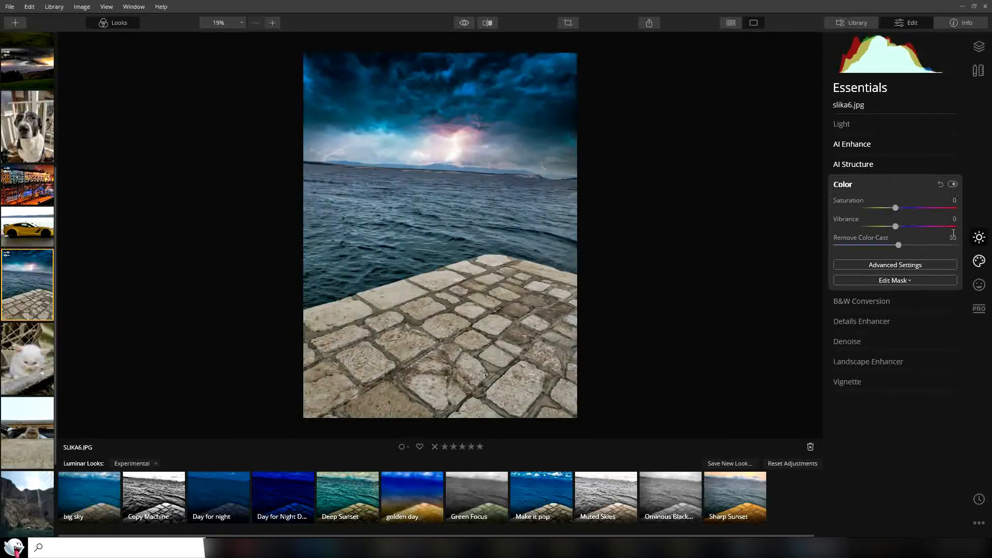
{"action": "left_click", "coordinate": [844, 184]}
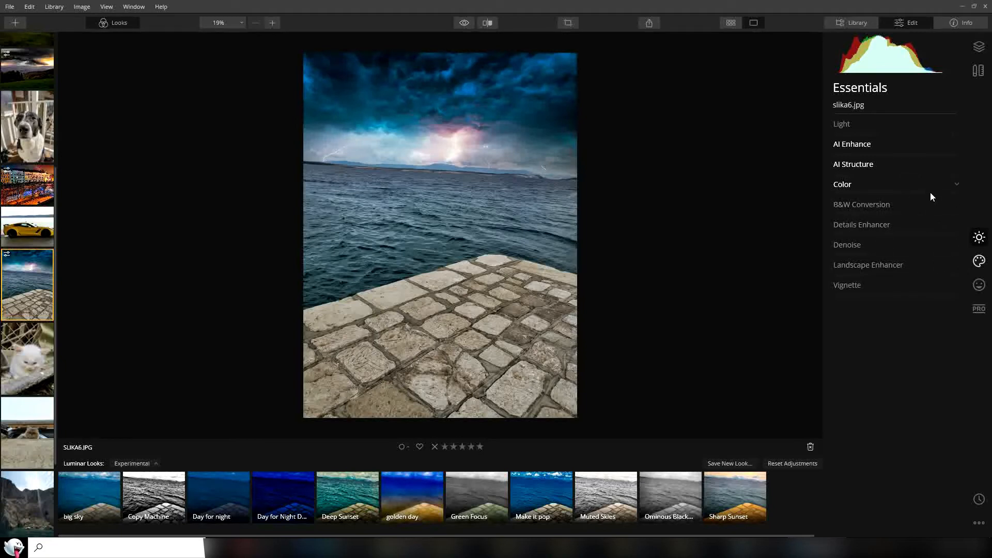
- Lower Highlights, Temperature and Shadows in the Light section for a cooler, darker look
{"action": "left_click", "coordinate": [842, 124]}
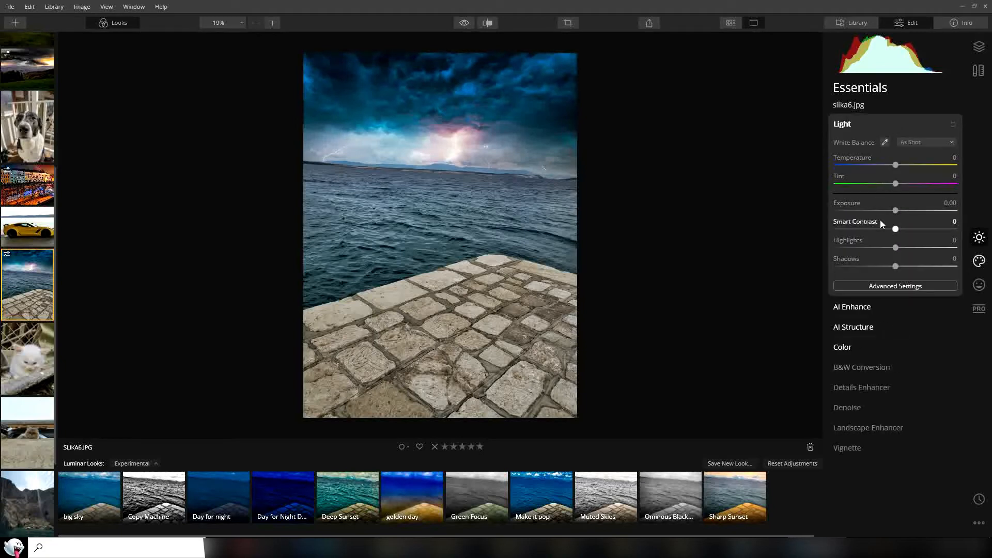
{"action": "left_click_drag", "start_coordinate": [895, 247], "coordinate": [867, 247]}
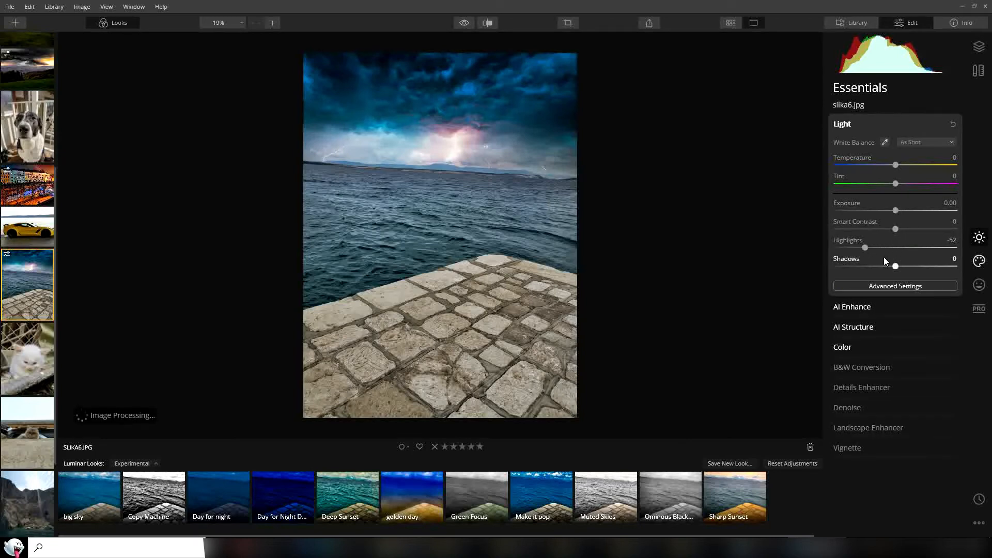
{"action": "left_click_drag", "start_coordinate": [895, 165], "coordinate": [876, 165]}
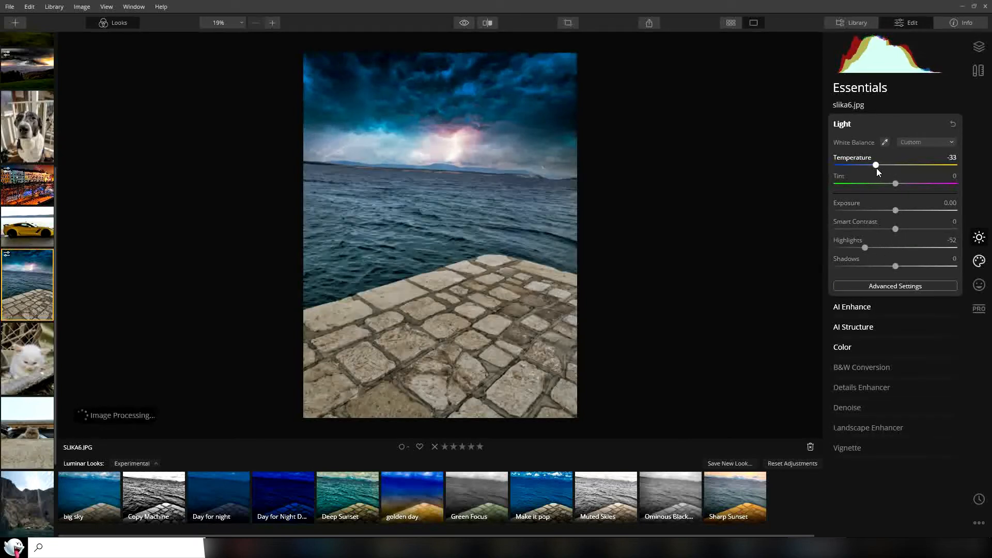
{"action": "left_click_drag", "start_coordinate": [875, 166], "coordinate": [873, 165]}
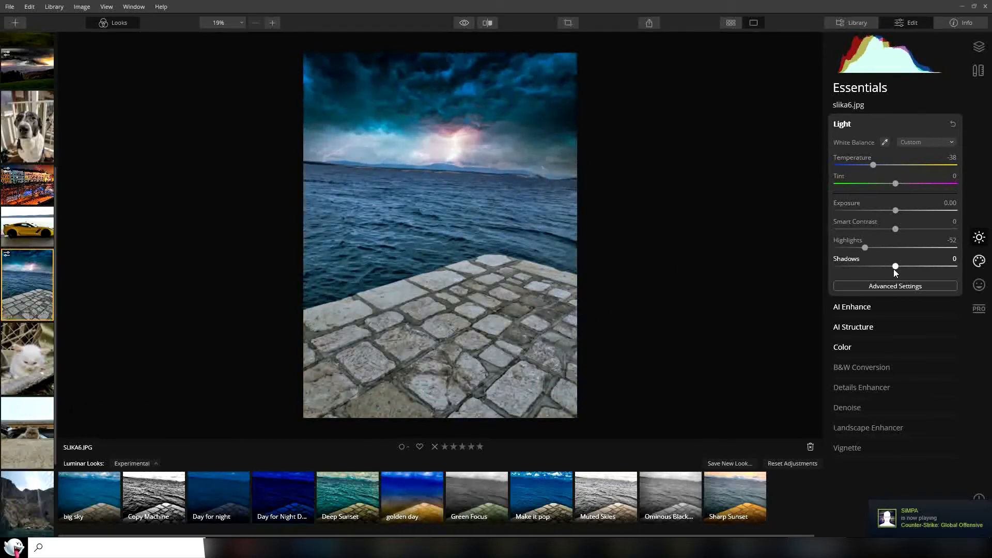
{"action": "left_click_drag", "start_coordinate": [895, 267], "coordinate": [877, 267]}
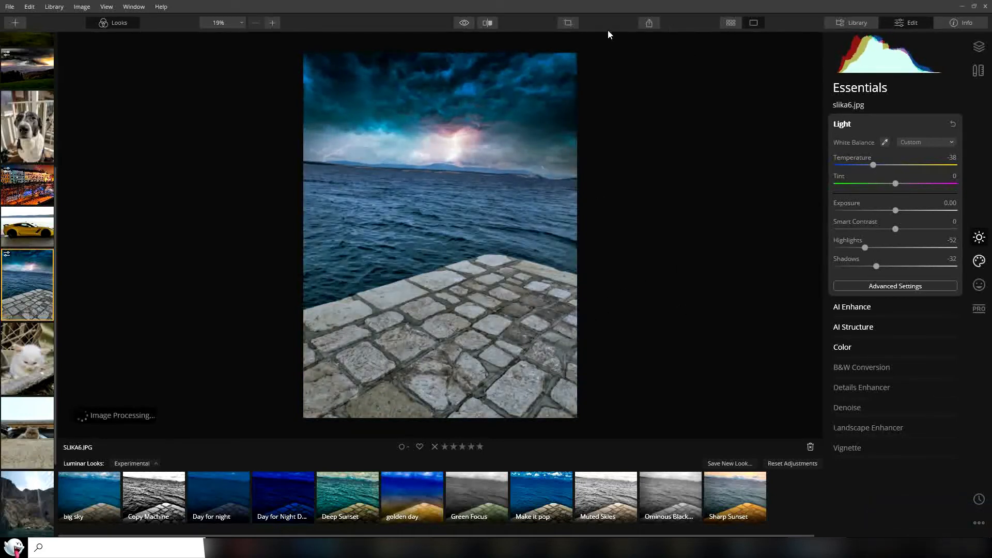
{"action": "left_click", "coordinate": [463, 23]}
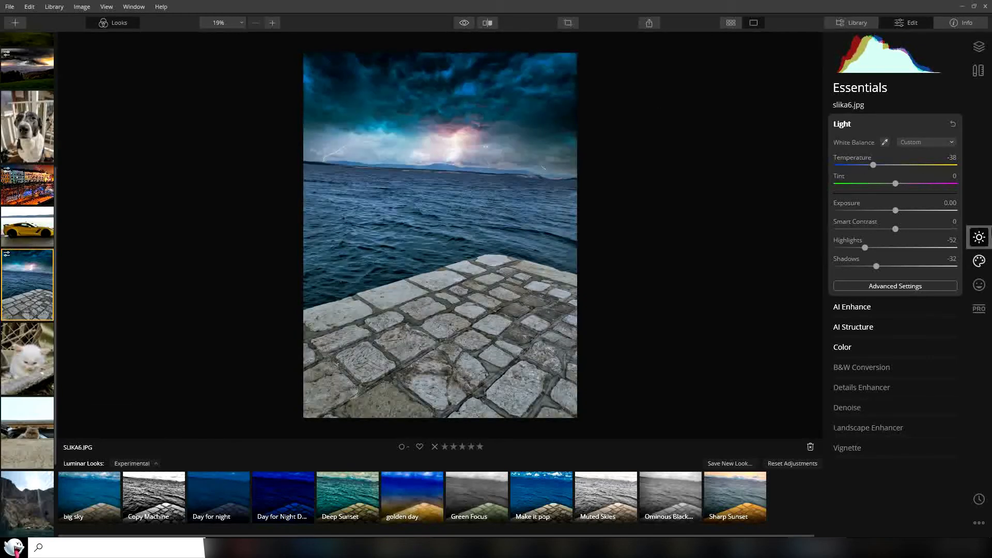
{"action": "left_click", "coordinate": [979, 261]}
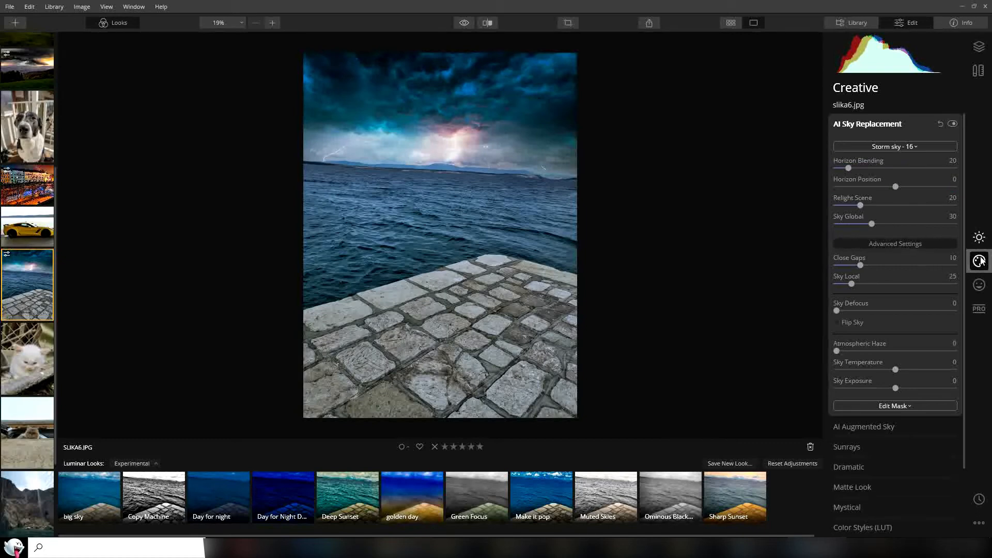
- Select a Lightning object in AI Augmented Sky and start placing it on the photo
{"action": "left_click", "coordinate": [864, 427]}
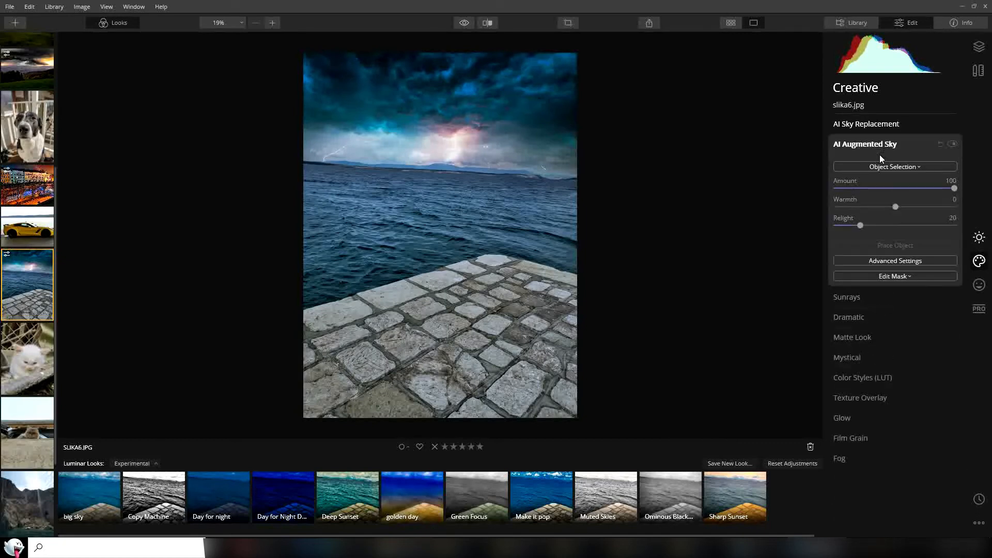
{"action": "left_click", "coordinate": [895, 167]}
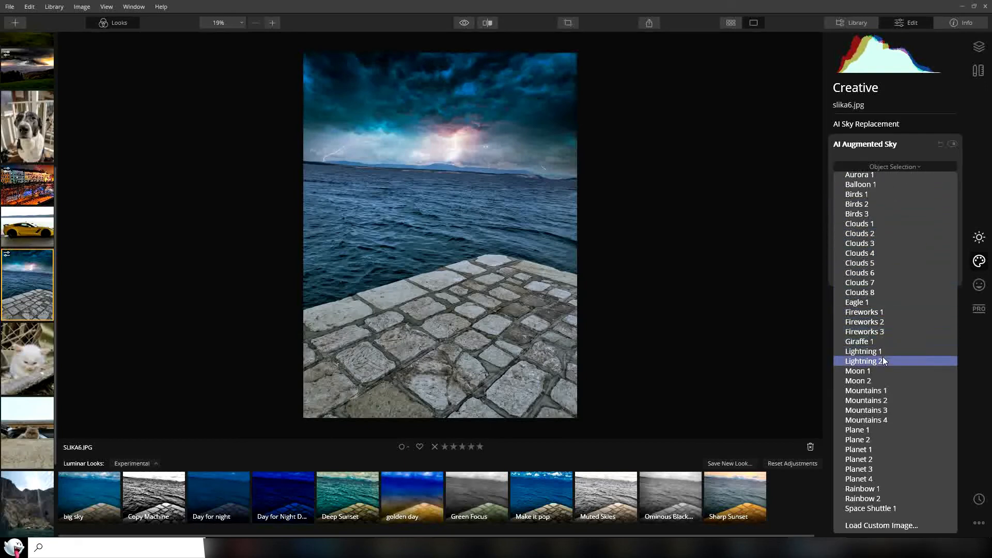
{"action": "left_click", "coordinate": [863, 361]}
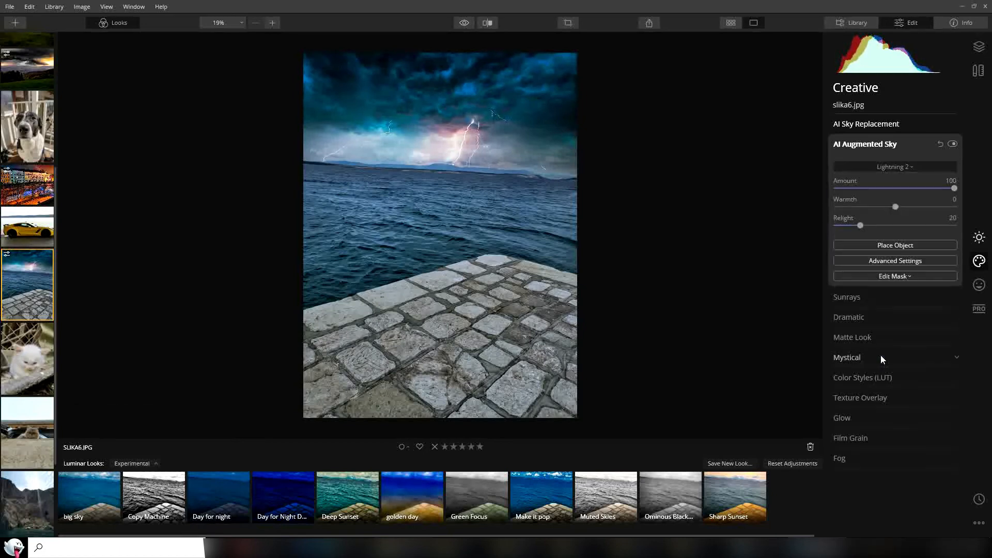
{"action": "left_click", "coordinate": [894, 167]}
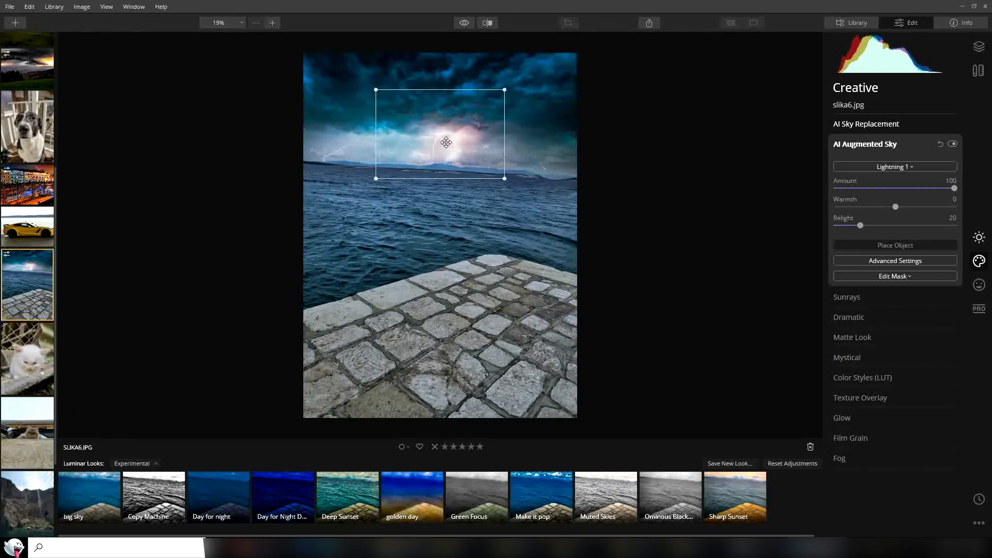
- Move and enlarge the lightning bolt over the left sky, then collapse Augmented Sky
{"action": "left_click_drag", "start_coordinate": [446, 142], "coordinate": [366, 113]}
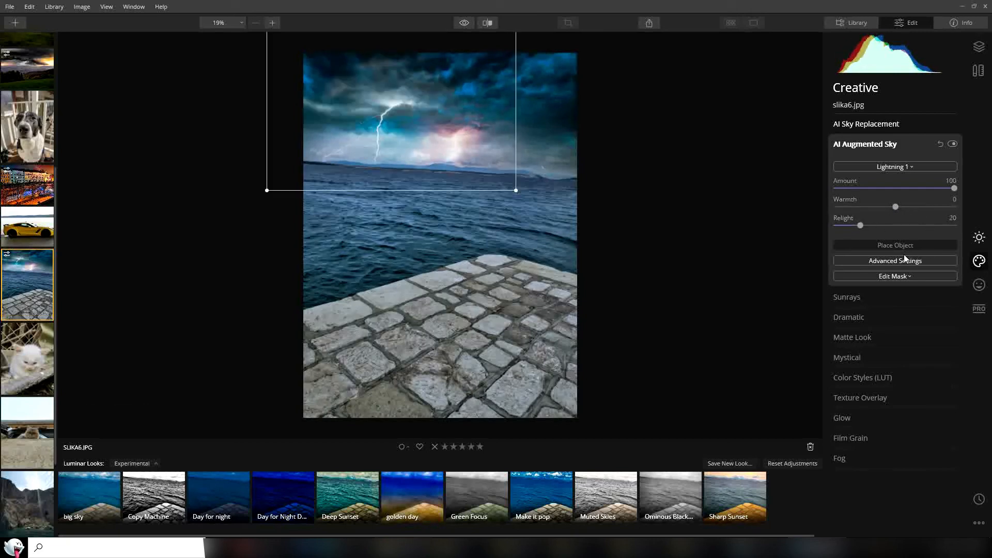
{"action": "left_click", "coordinate": [895, 260]}
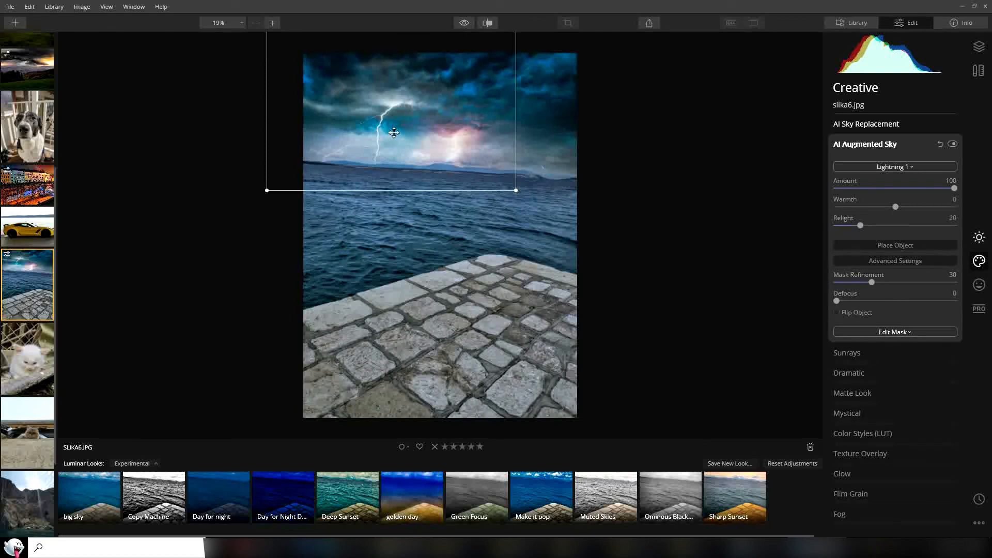
{"action": "left_click", "coordinate": [865, 144]}
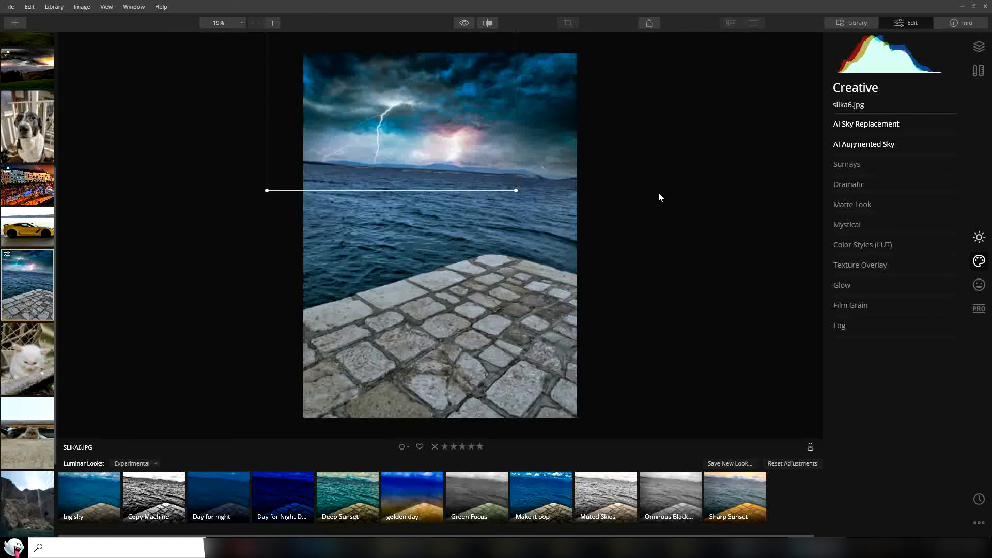
{"action": "mouse_move", "coordinate": [808, 249]}
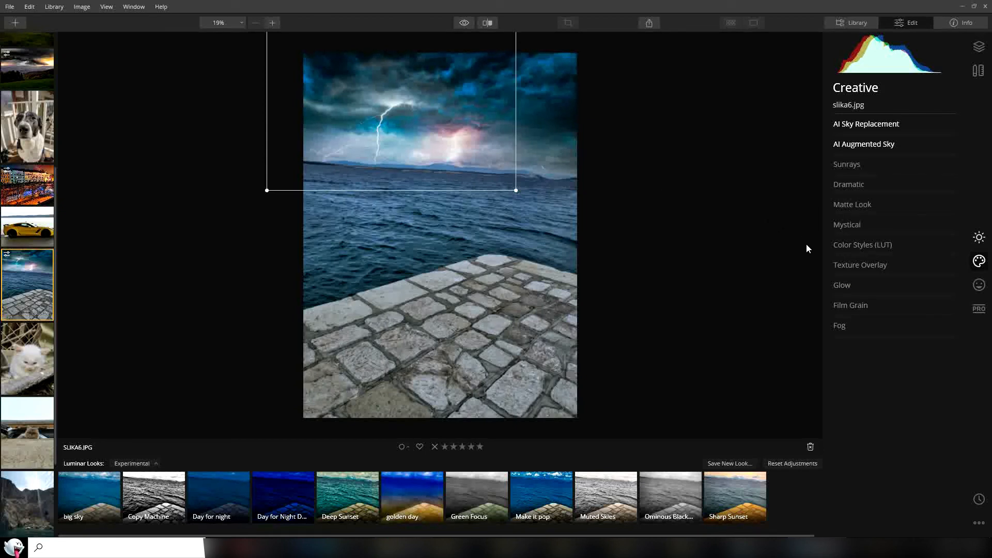
{"action": "mouse_move", "coordinate": [797, 294]}
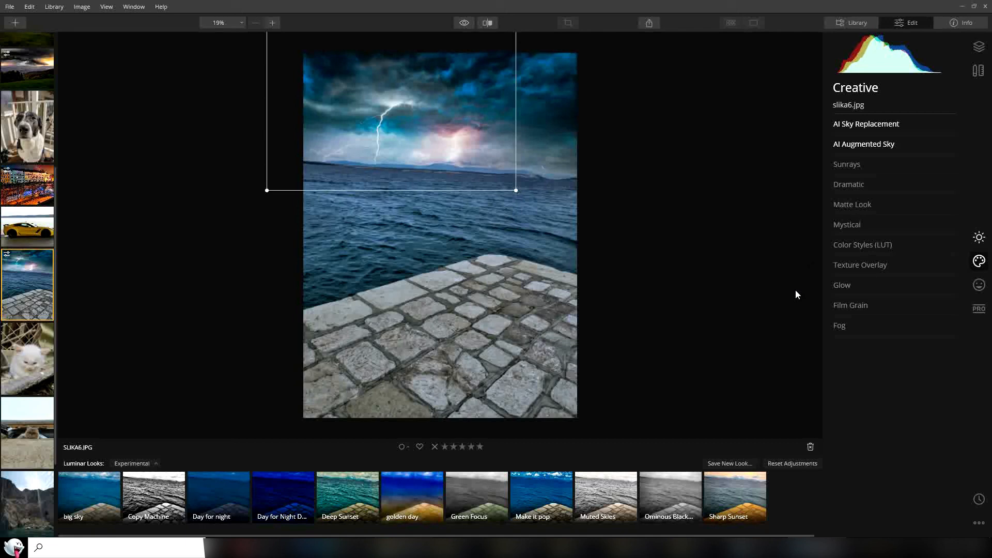